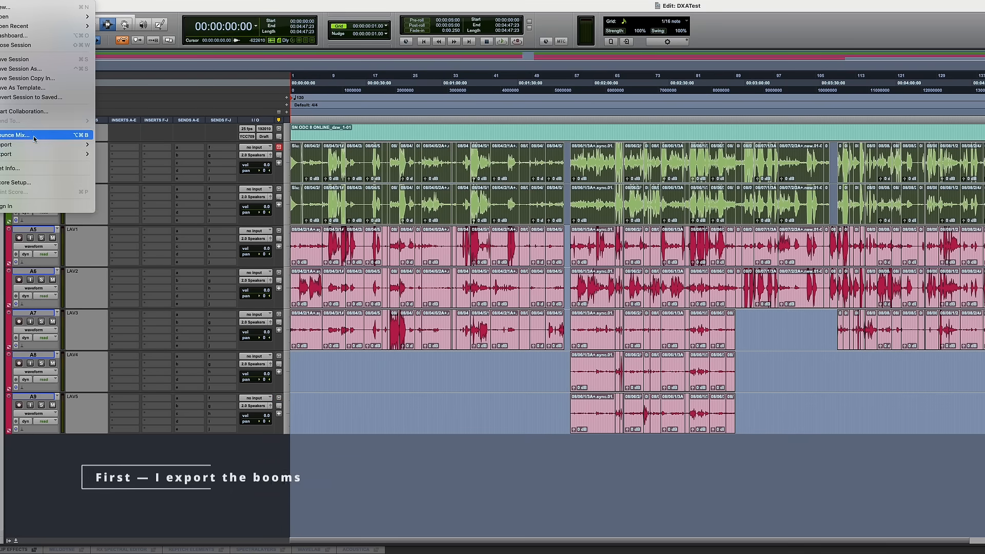
- Export the two boom dialogue tracks from the Pro Tools session via the File menu
left_click(10, 145)
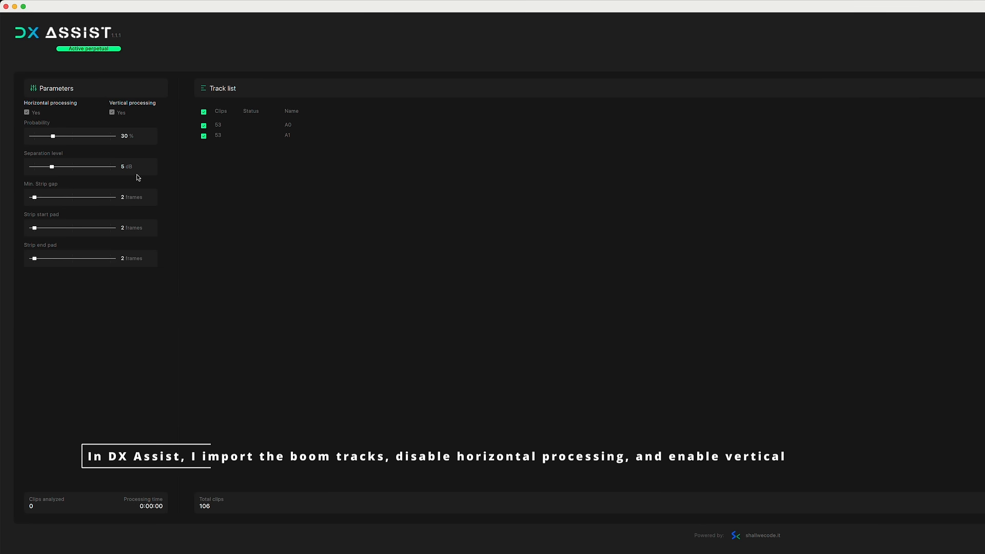
- For boom tracks A0 and A1, disable Horizontal processing and set Separation level to 2 dB
left_click(27, 112)
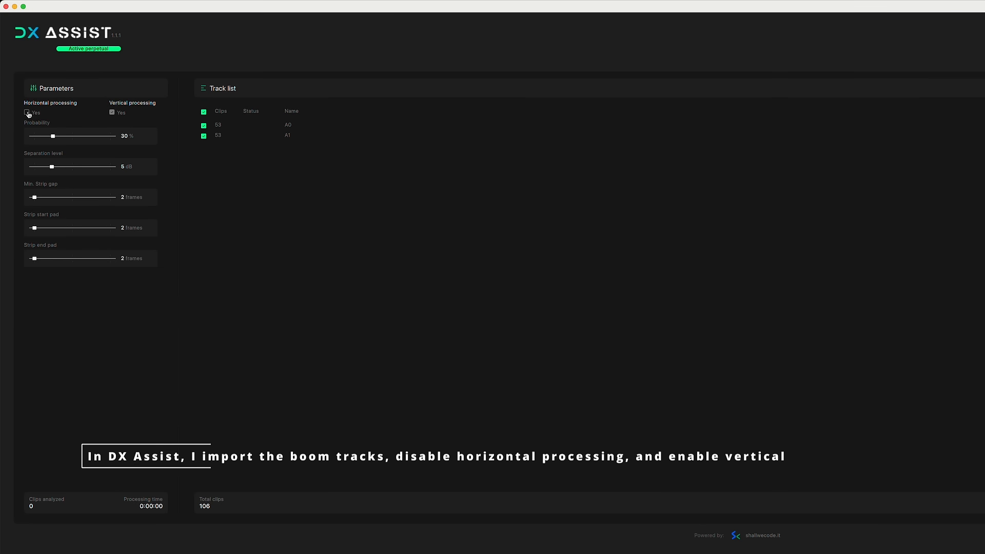
left_click(27, 112)
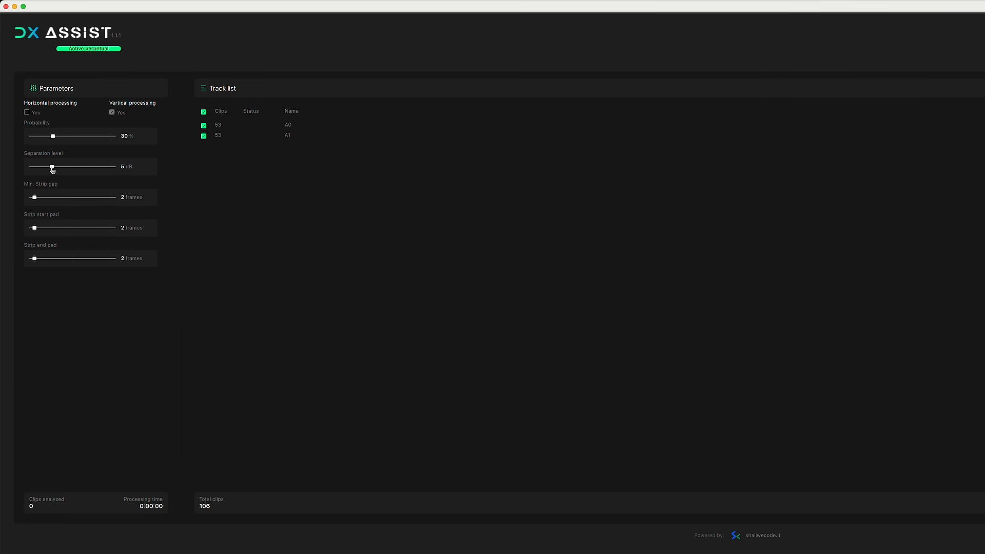
left_click_drag(52, 166, 39, 166)
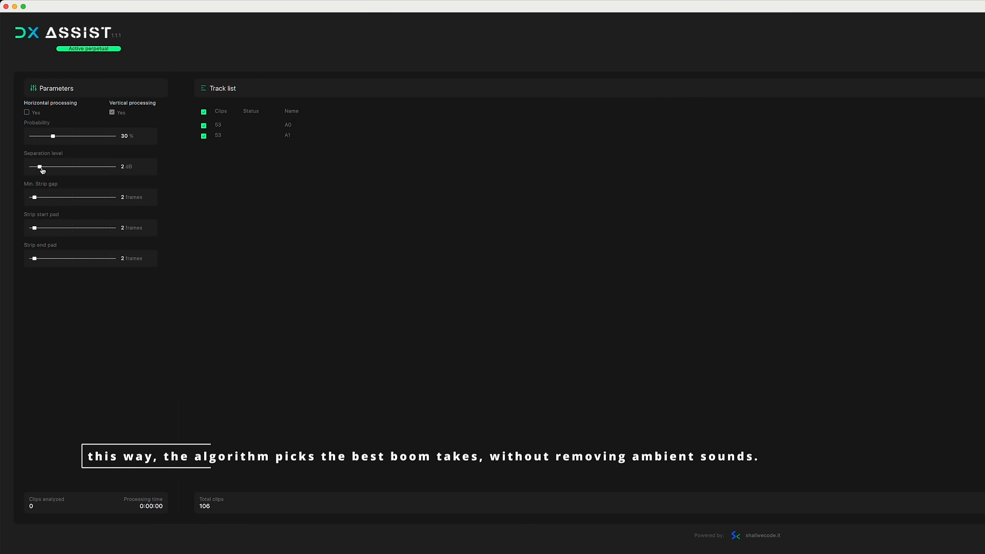
left_click_drag(53, 135, 48, 135)
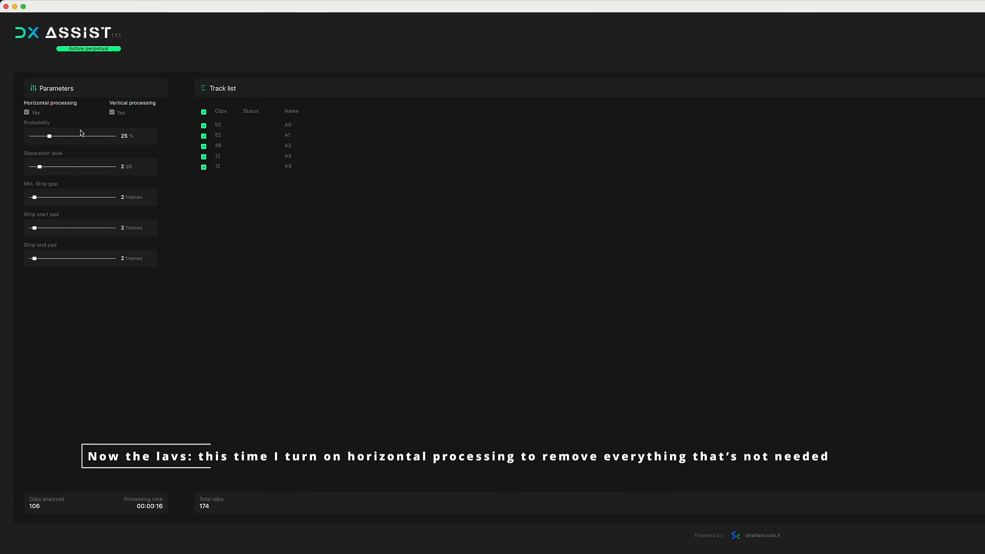
- Raise Separation level to 5 dB, then import the processed tracks into Pro Tools
left_click_drag(39, 167, 51, 166)
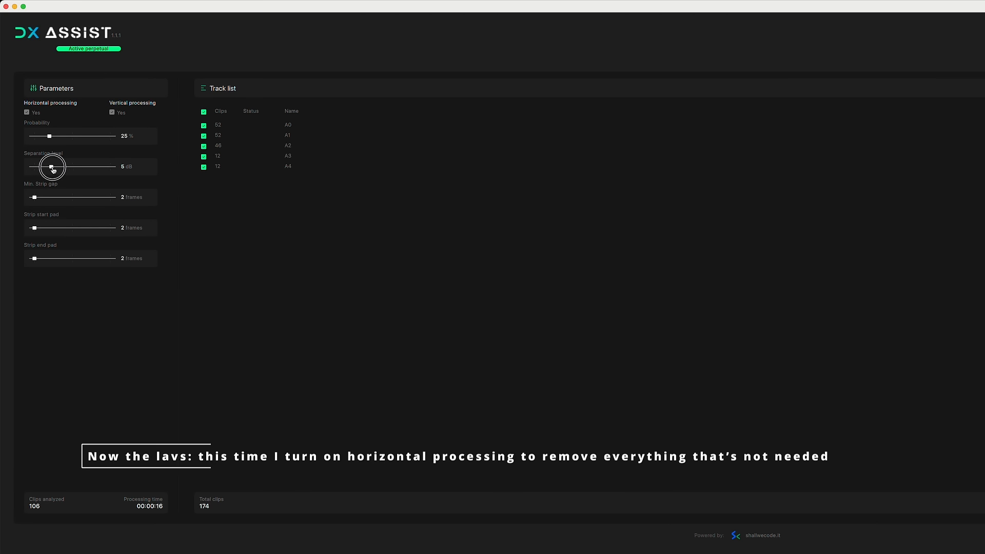
left_click_drag(54, 167, 45, 166)
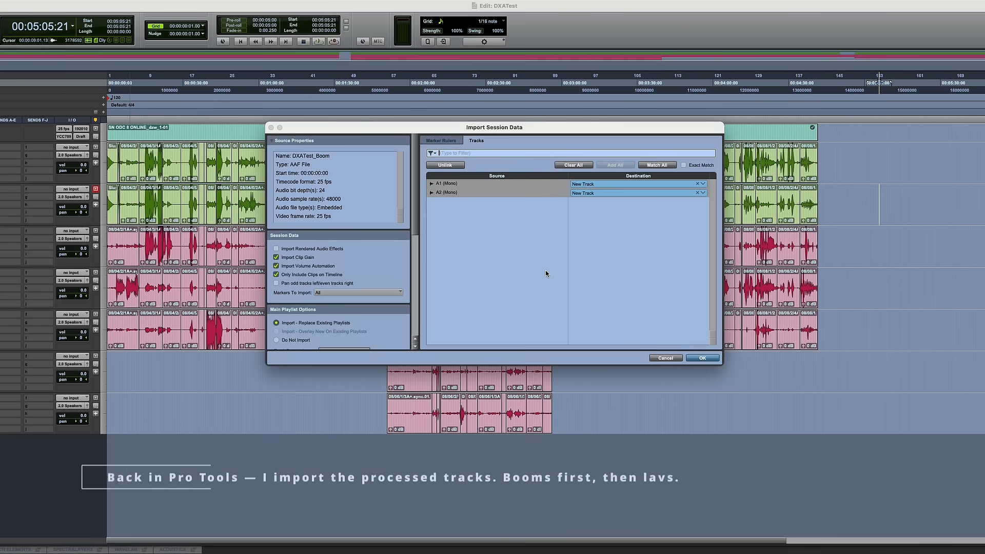
left_click(702, 358)
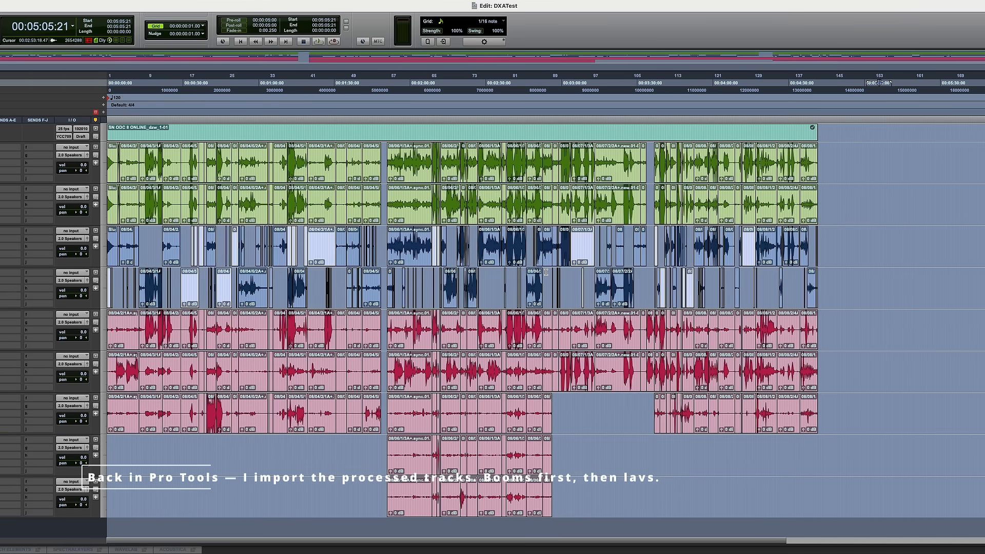
scroll("down", 3)
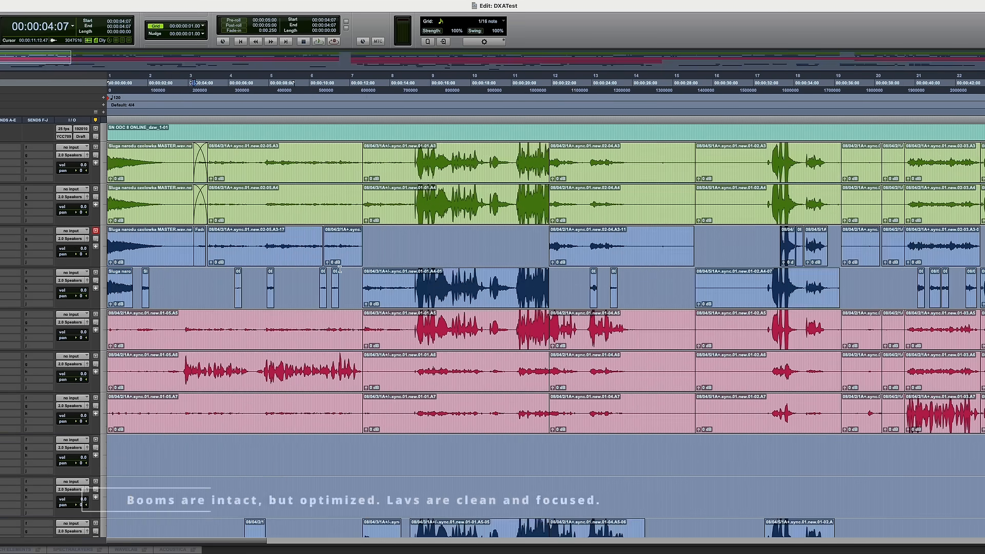
scroll("right", 3)
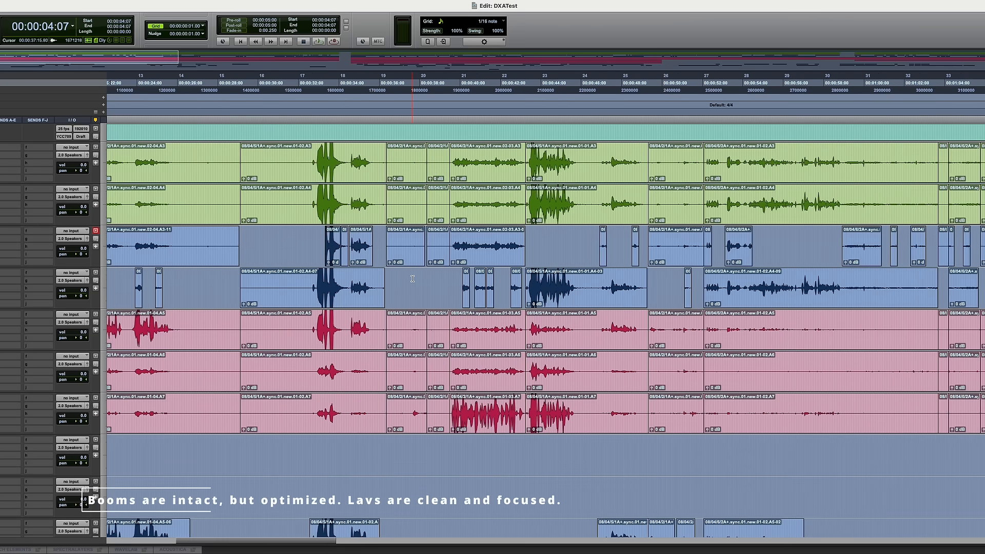